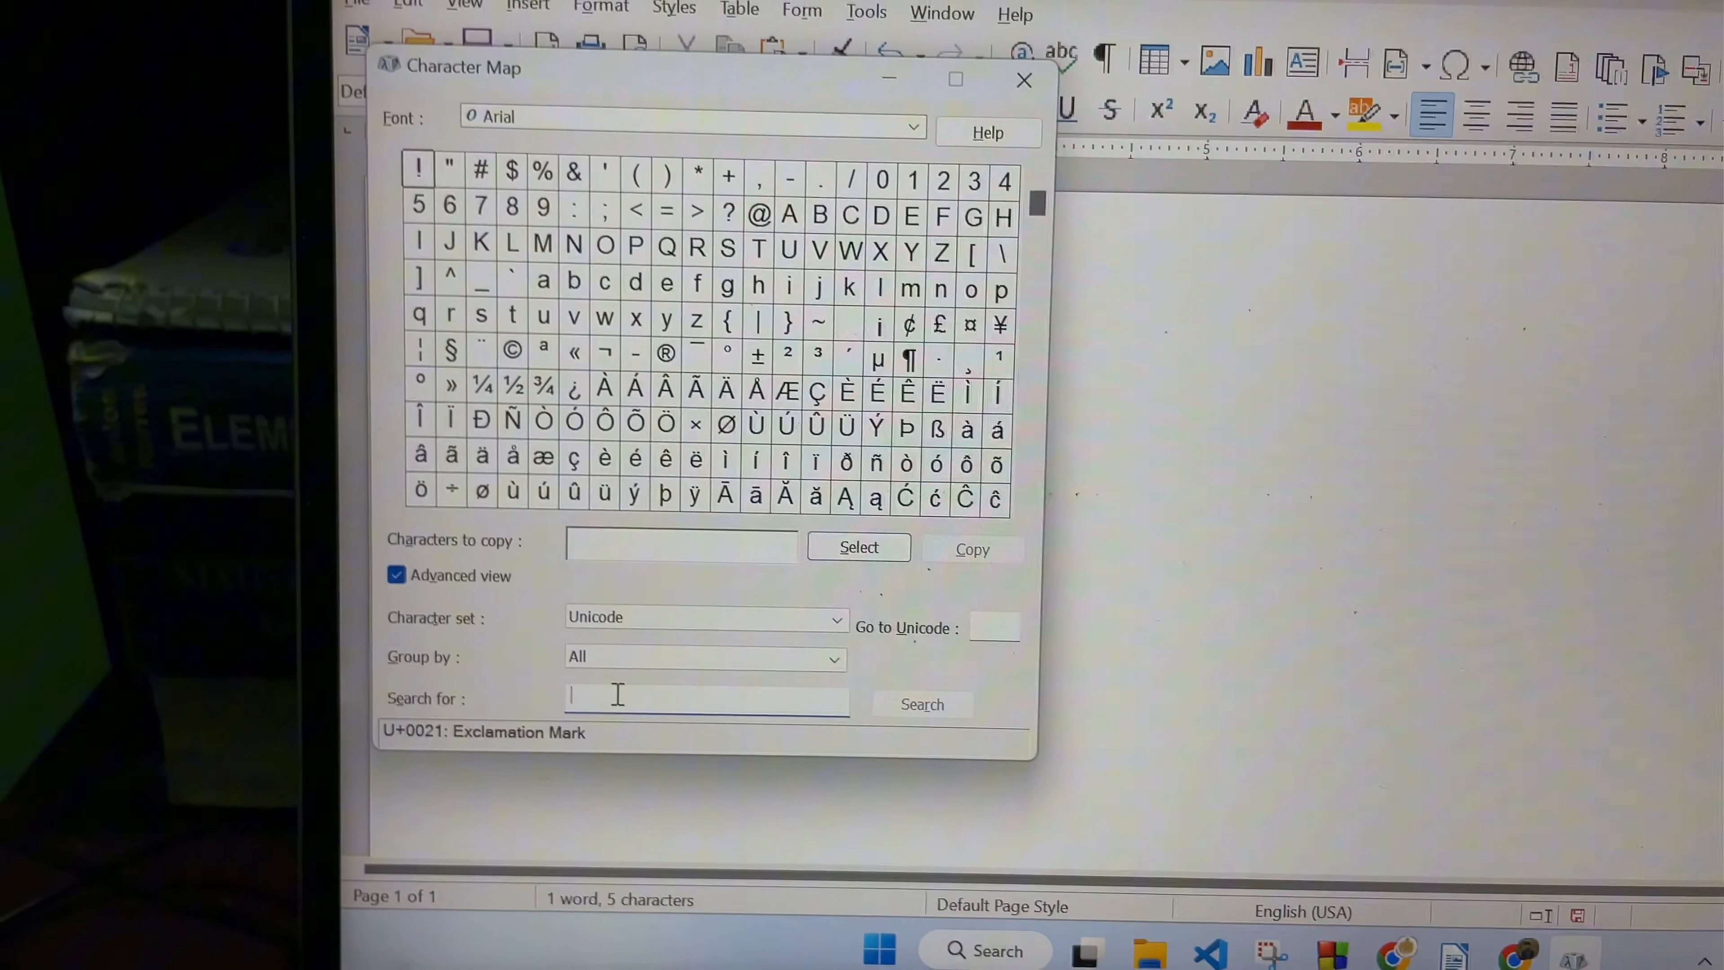
- Search the character grid for "rupe" to surface the Indian Rupee Sign
{"action": "type", "text": "rupe"}
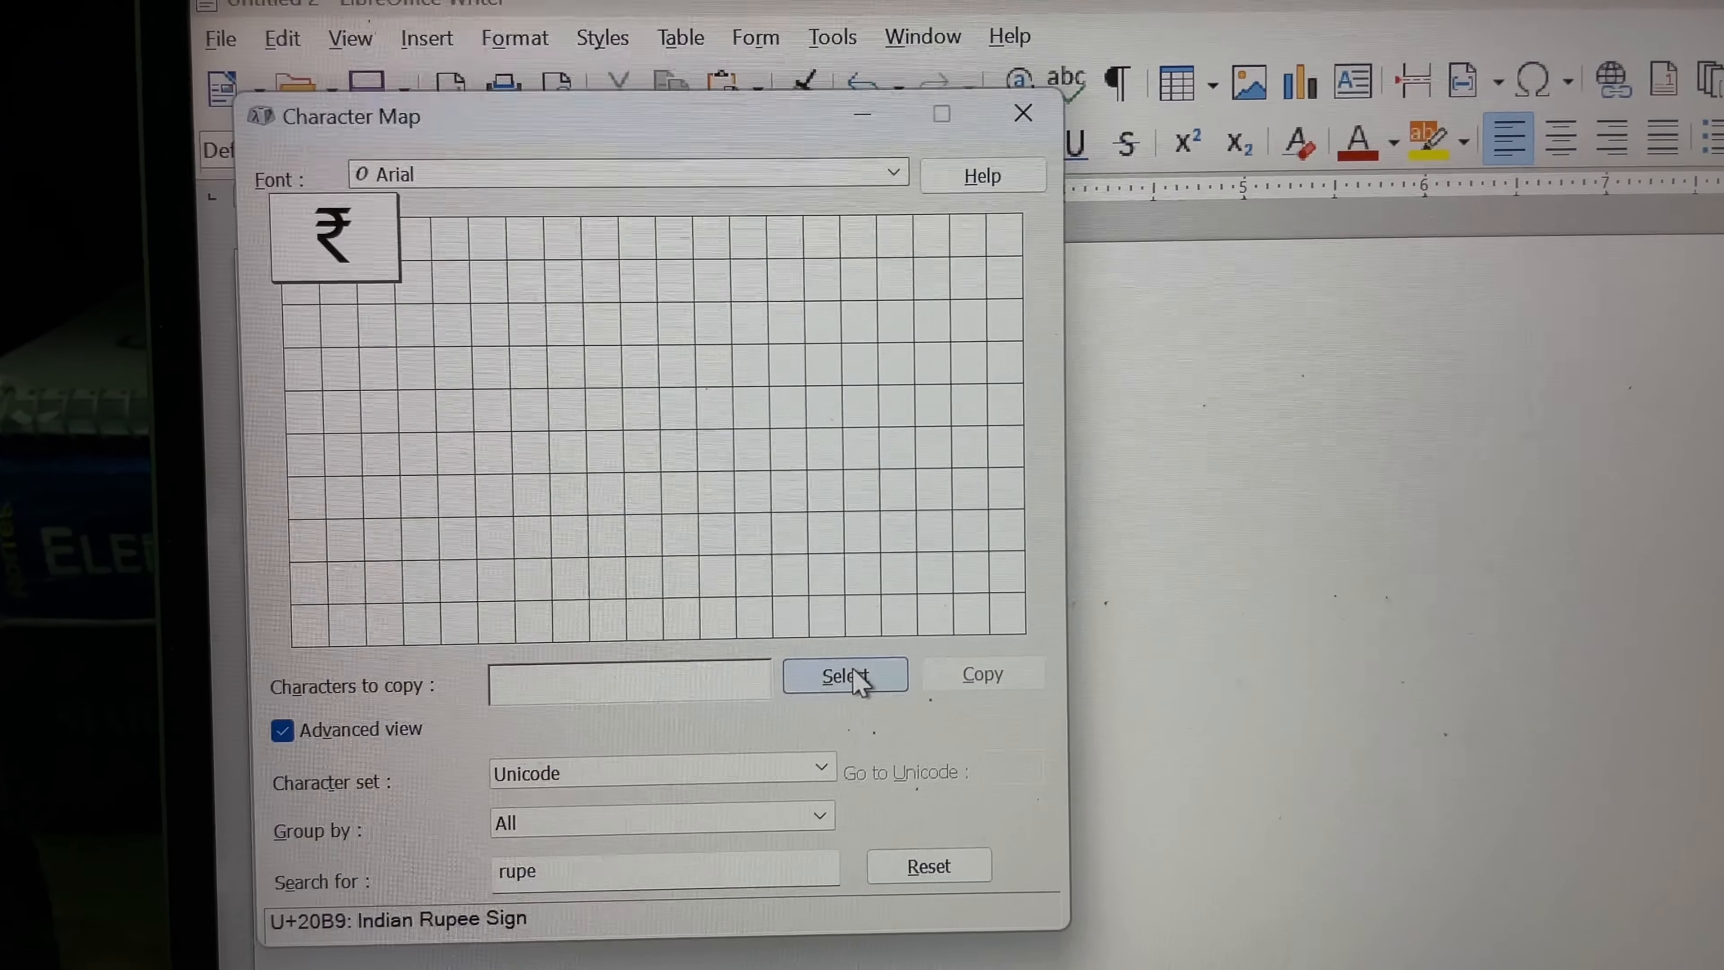
- Add the Indian Rupee Sign ₹ to the Characters to copy field via Select
{"action": "left_click", "coordinate": [843, 674]}
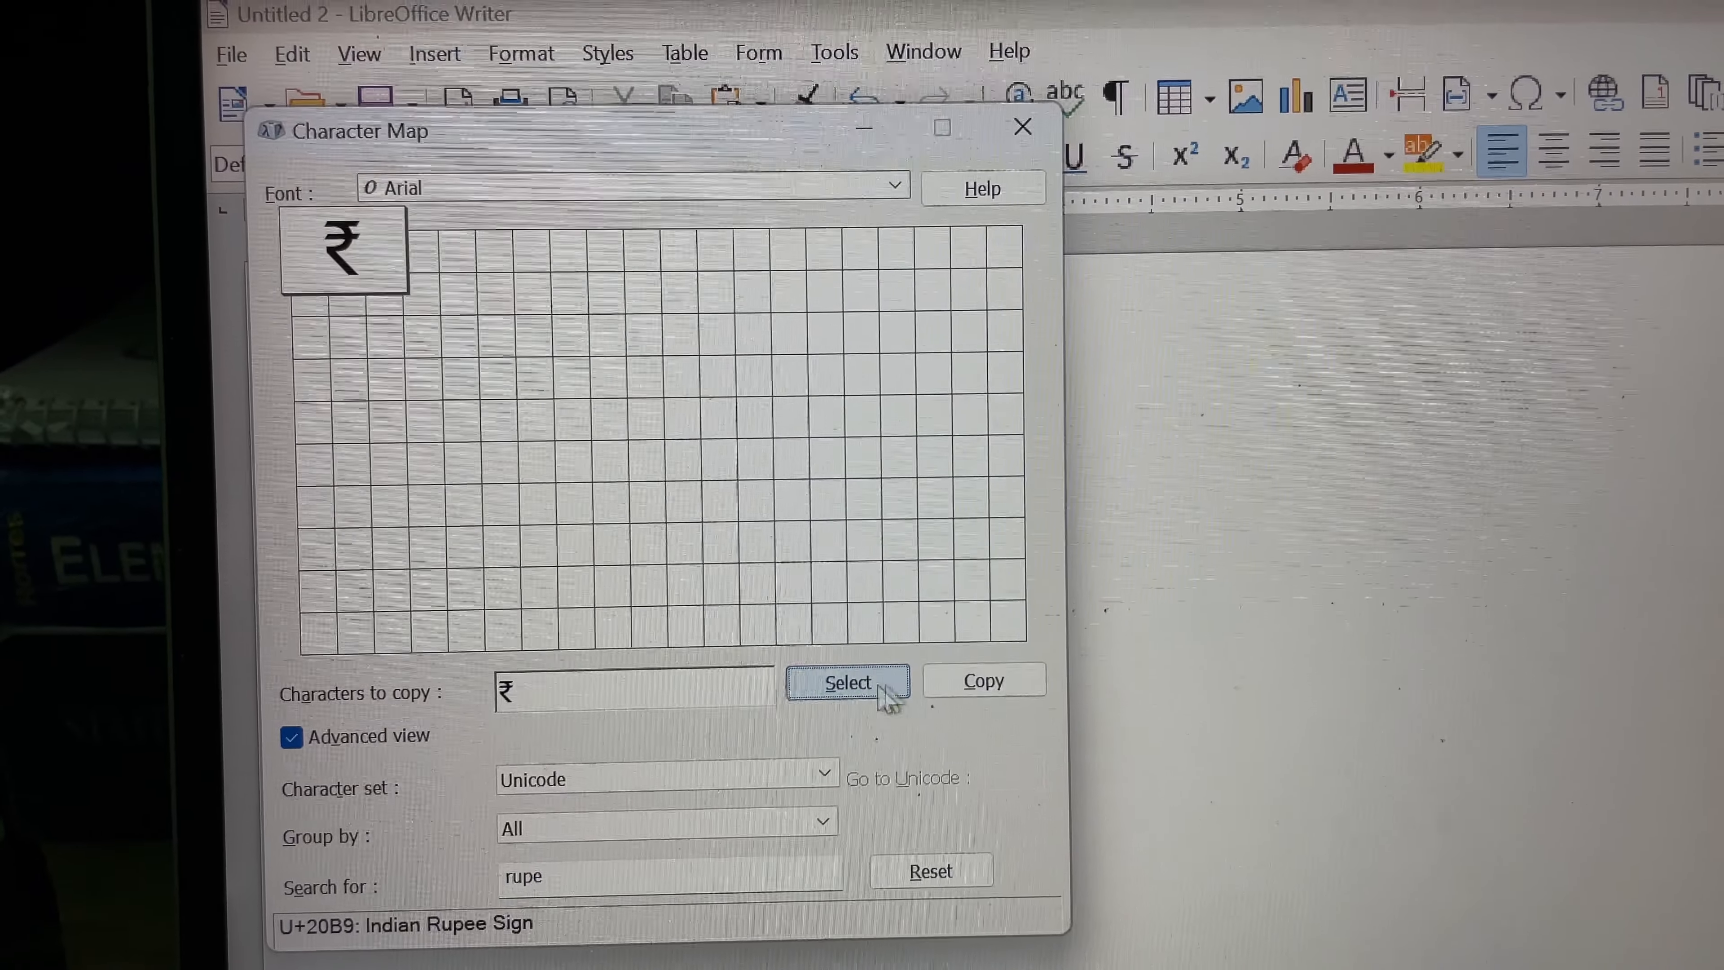